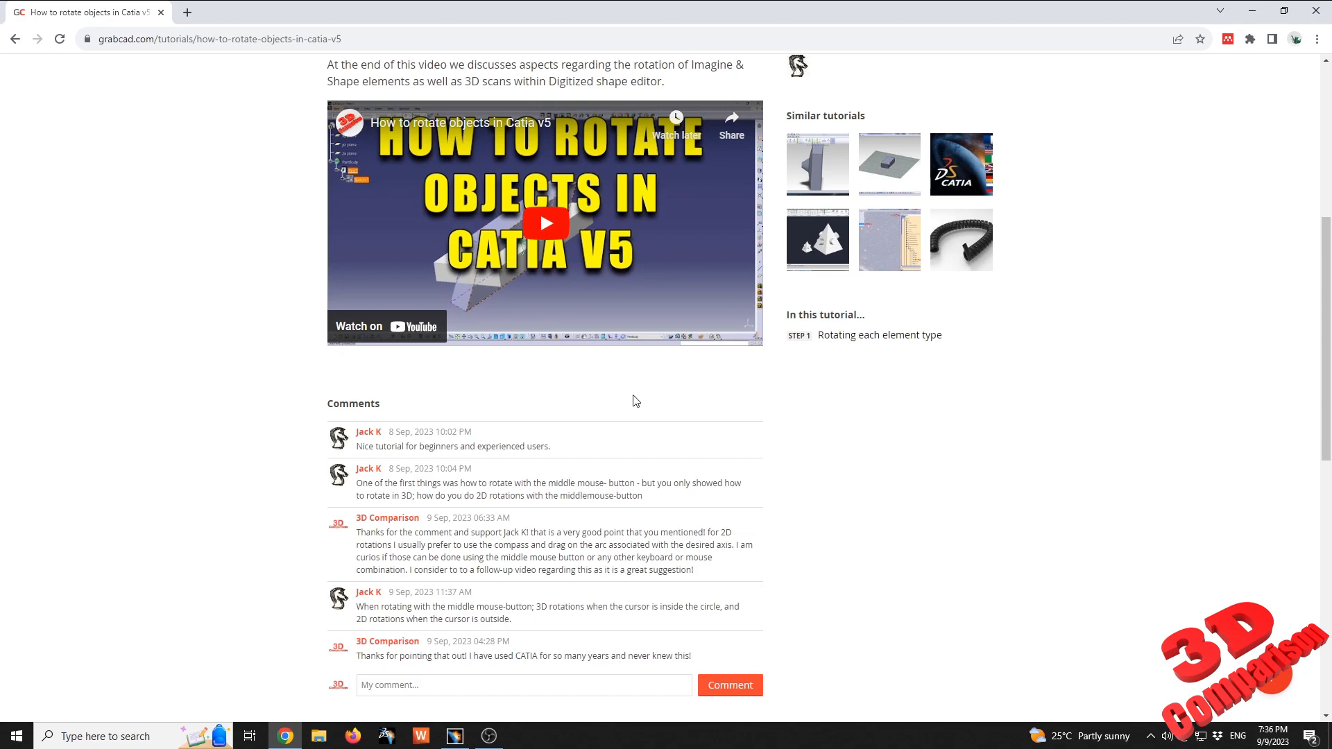
View the commenter's GrabCAD profile, then bring the drone assembly in CATIA V5 to the front.
left_click(367, 431)
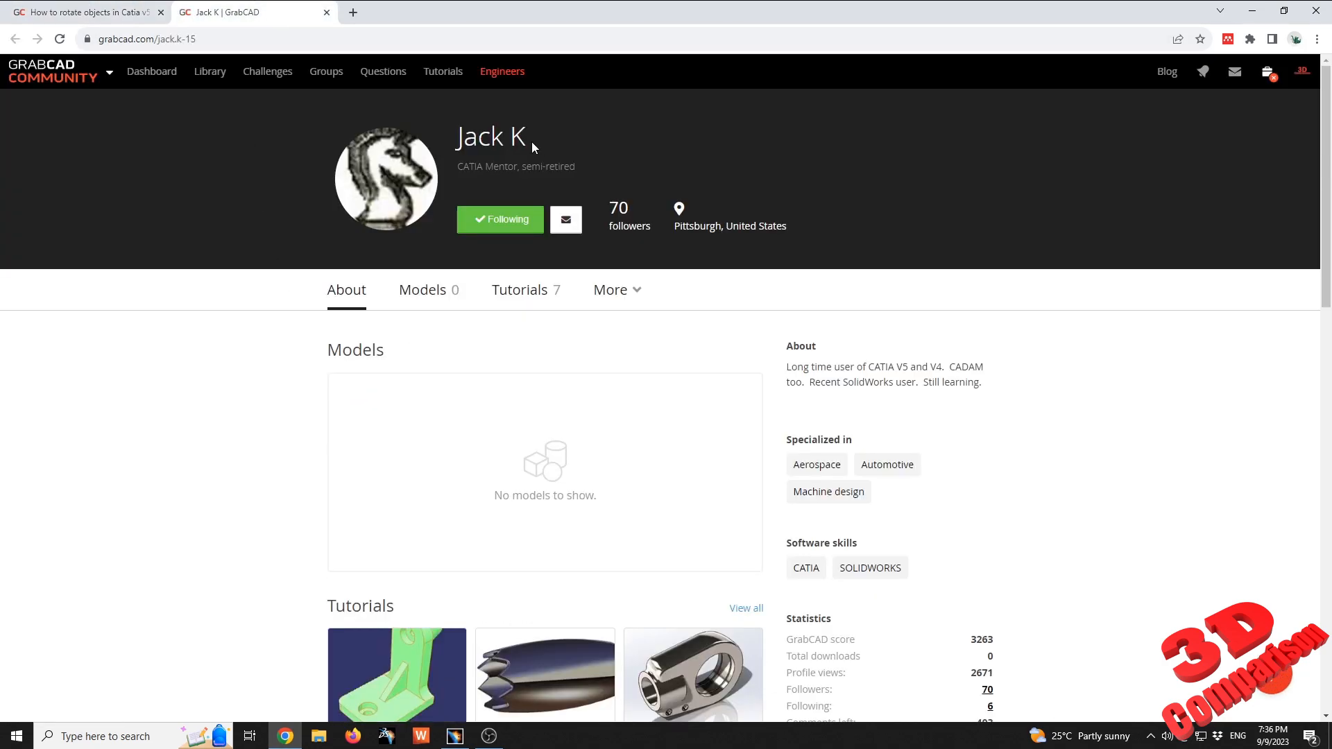
mouse_move(620, 208)
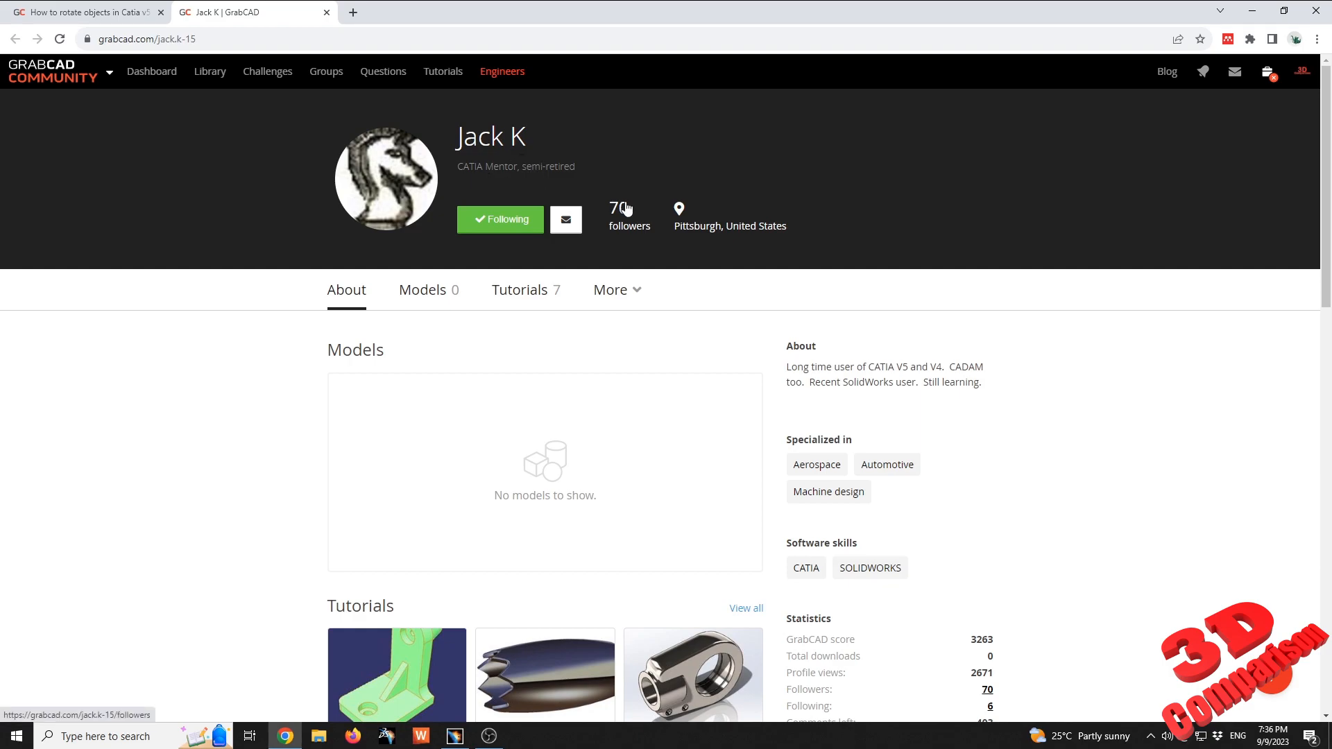
mouse_move(900, 371)
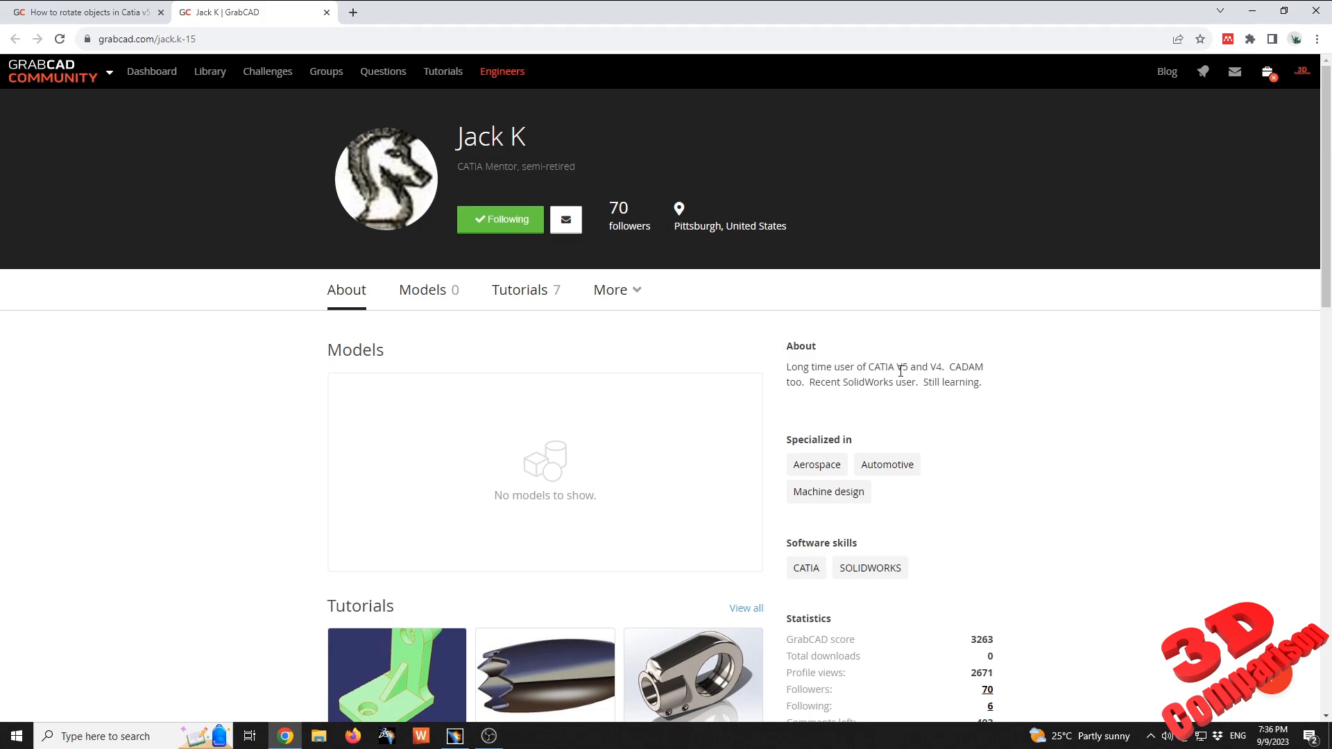
mouse_move(237, 115)
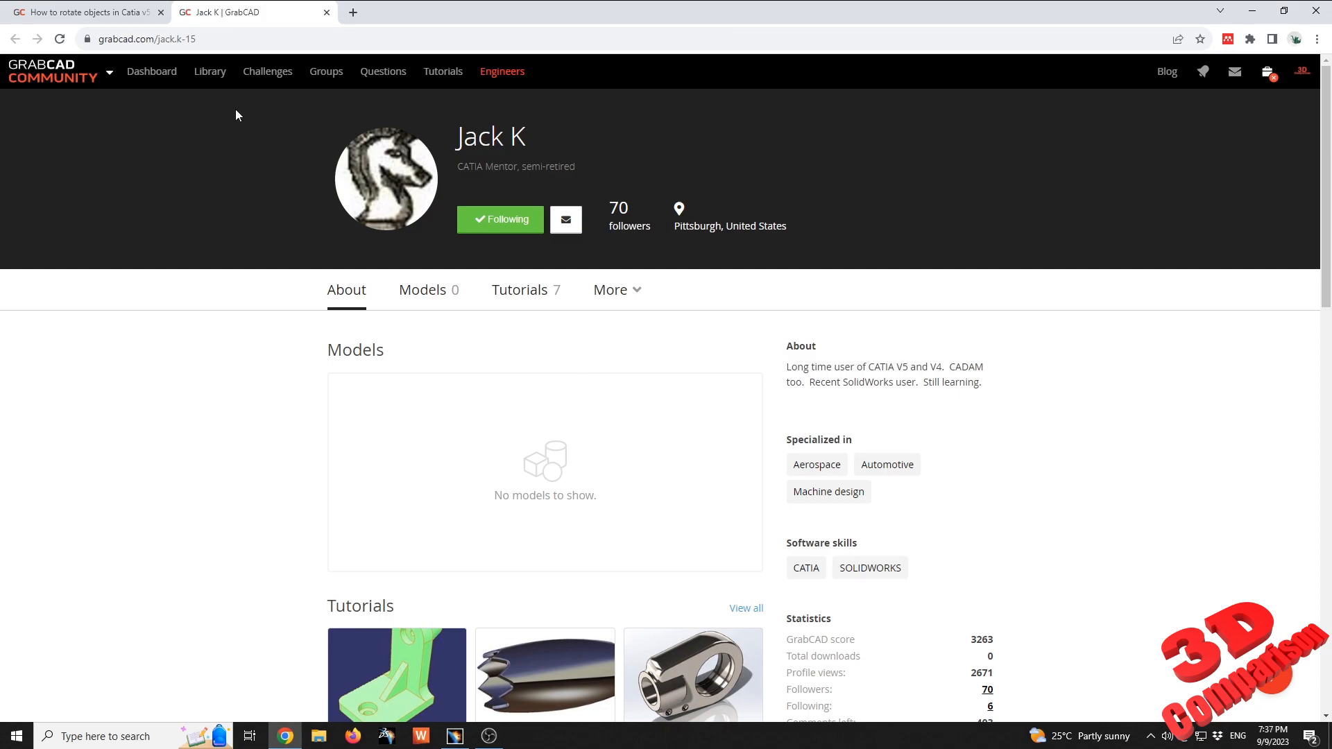
left_click(80, 13)
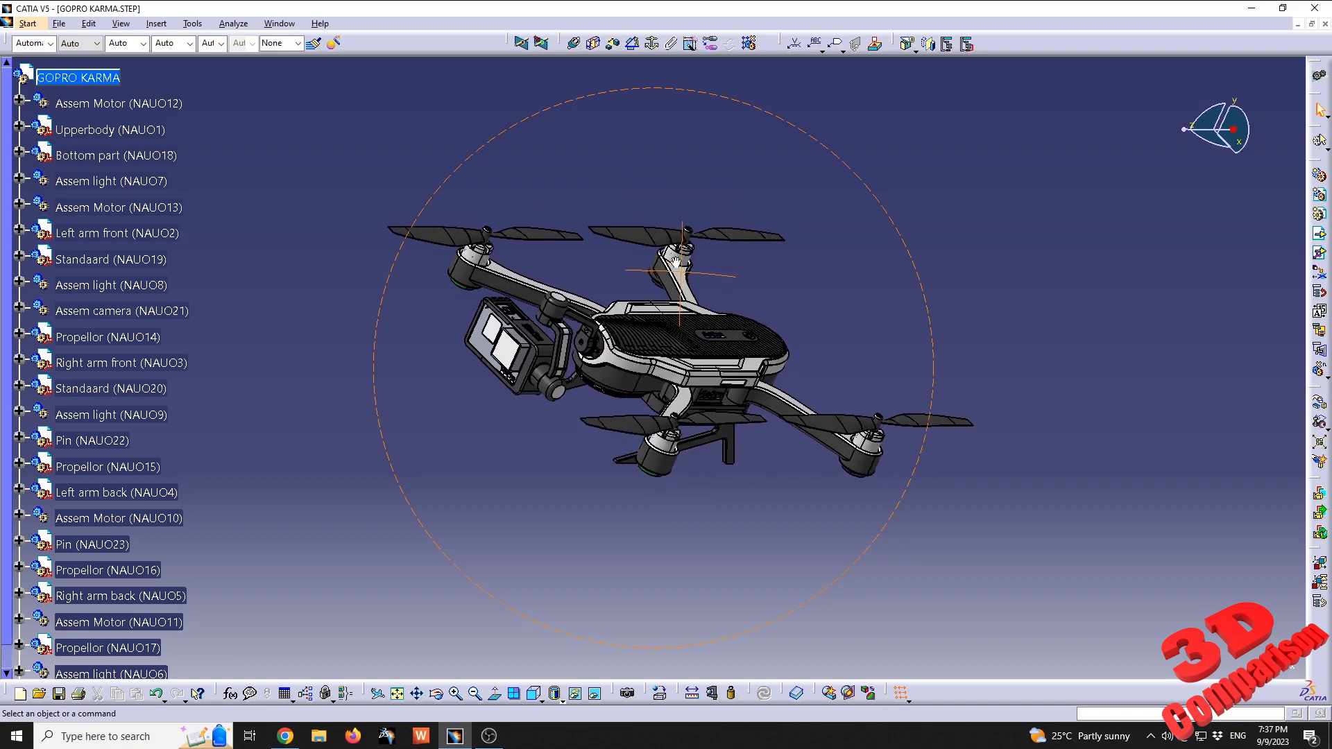
Tilt the drone freely in 3D and turn its edge-on side view within the screen plane.
left_click_drag(680, 281, 768, 472)
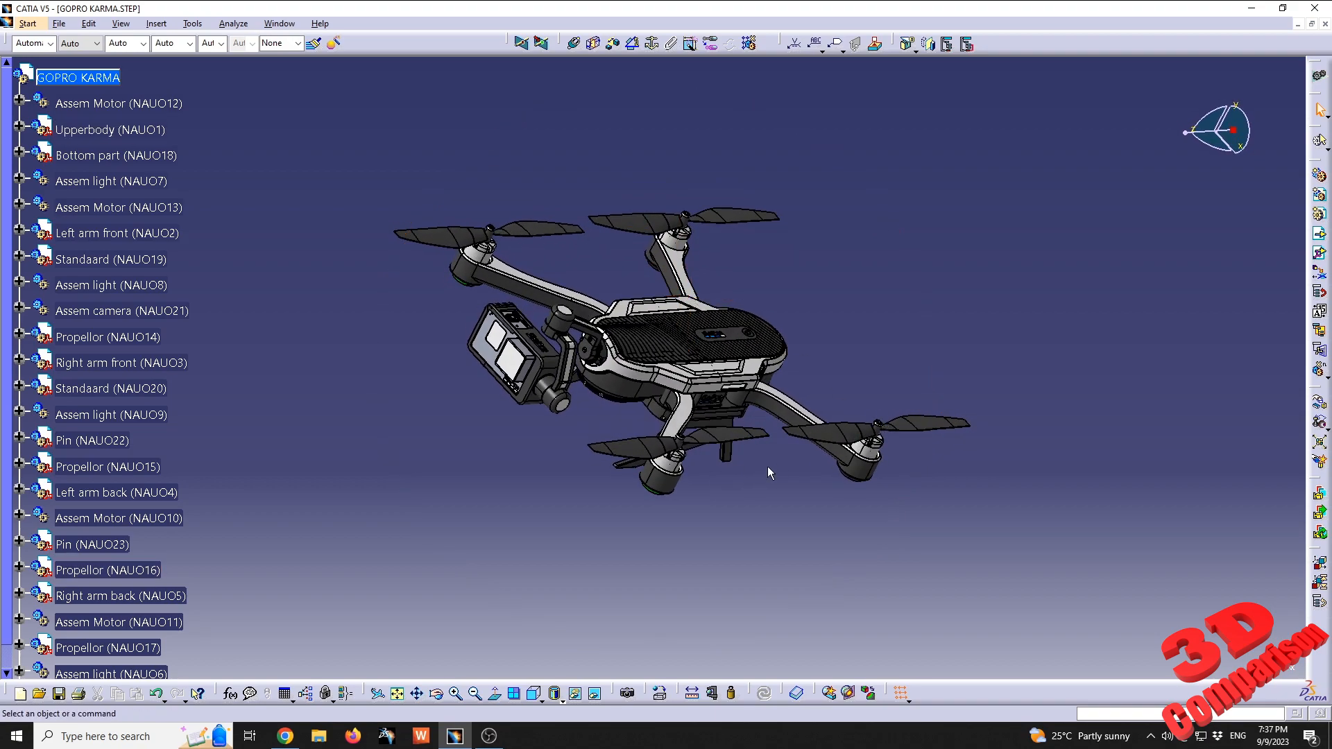
mouse_move(734, 501)
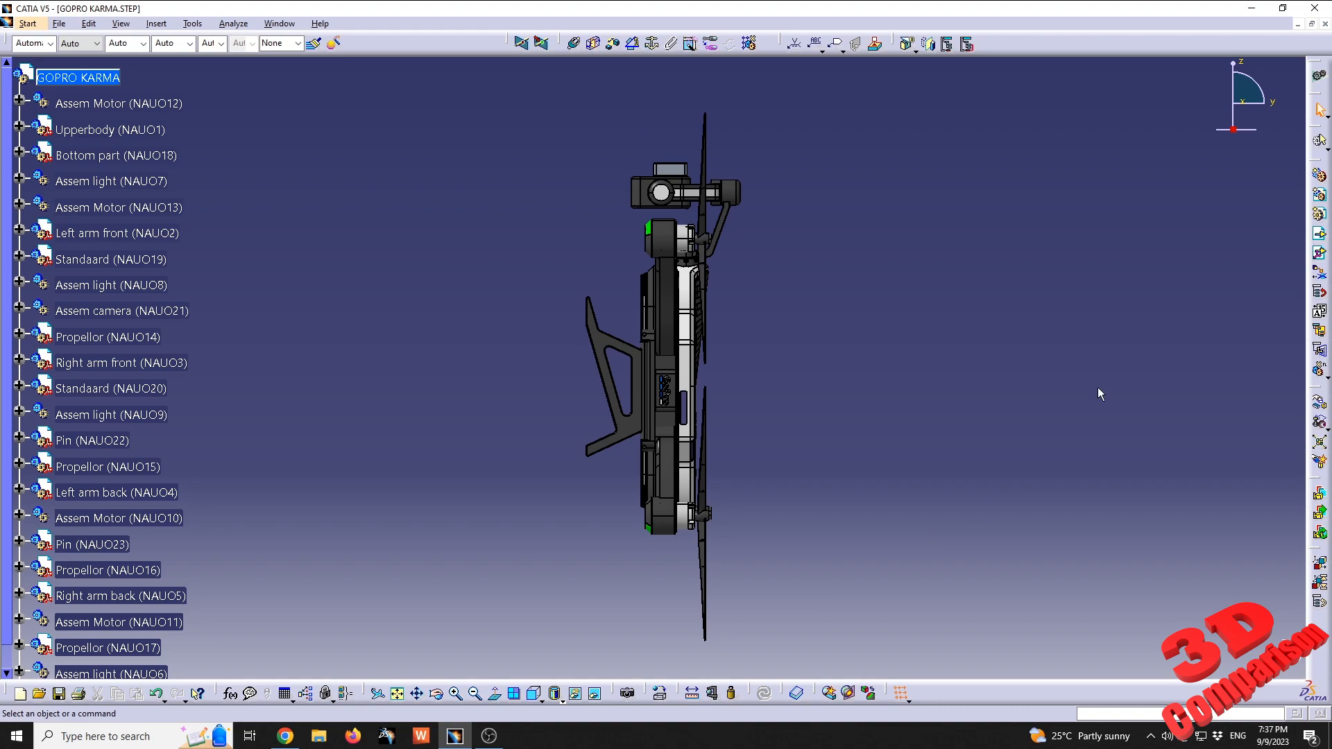
mouse_move(1009, 280)
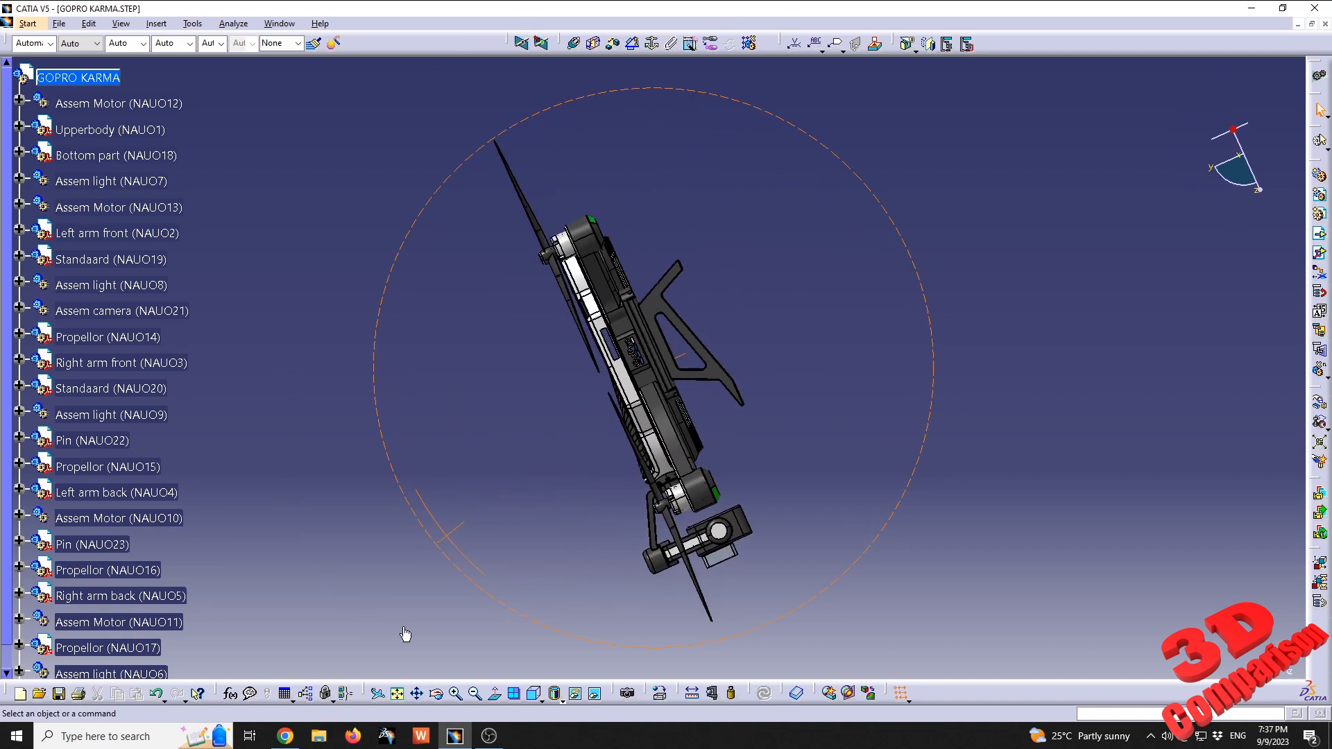
left_click_drag(406, 633, 1039, 154)
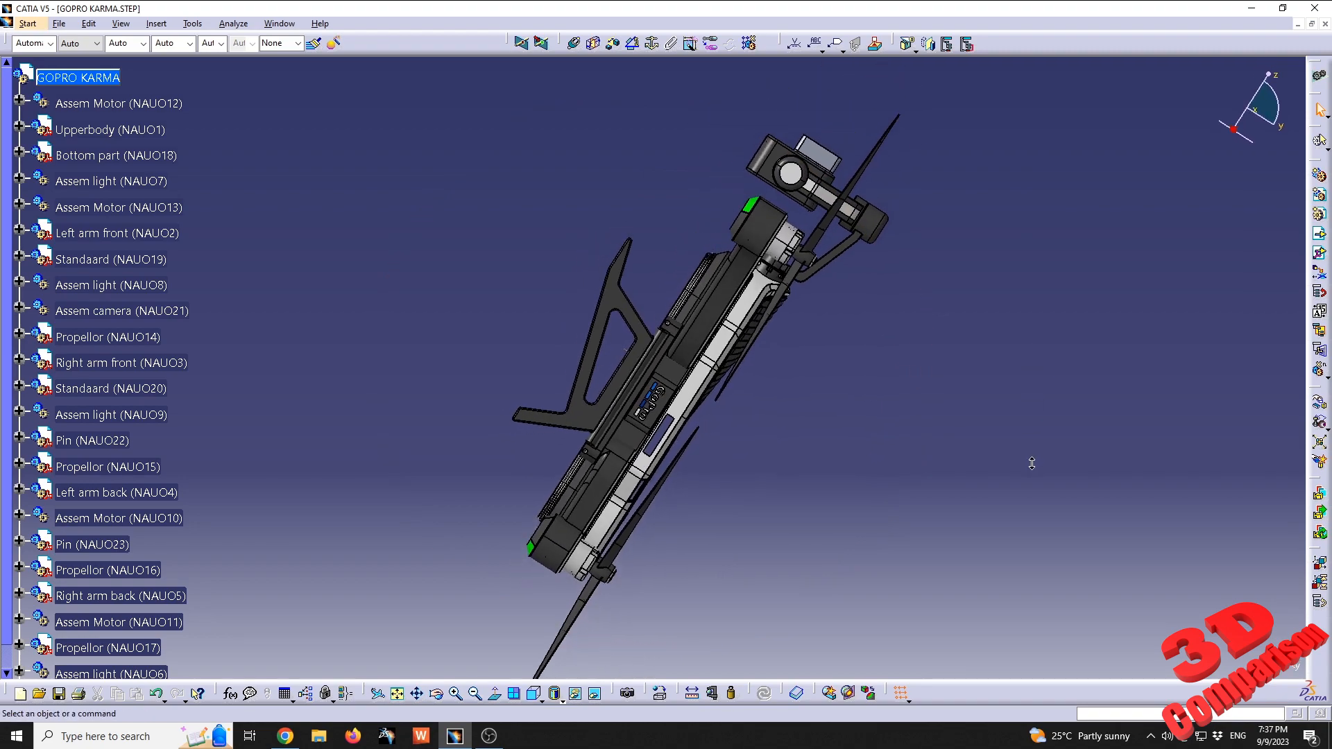
left_click_drag(1030, 463, 1022, 544)
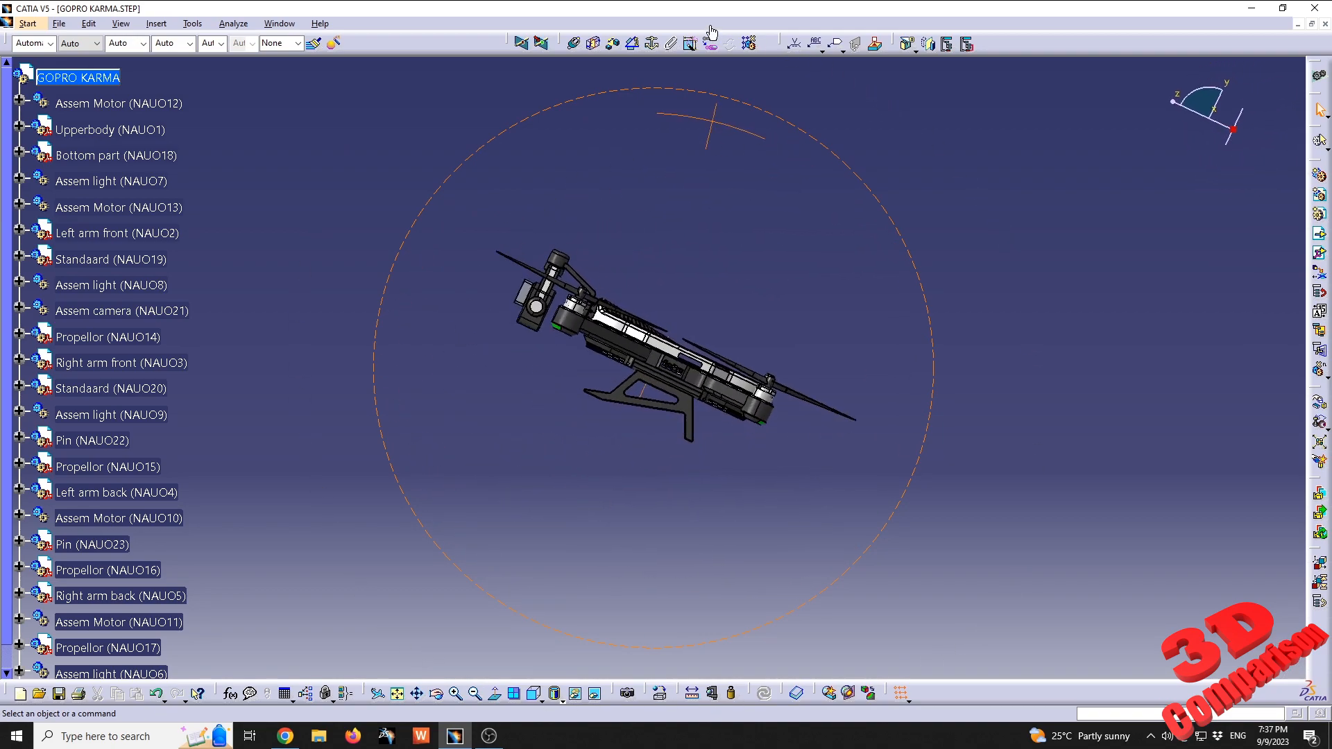
Tip the drone stand-down, spin its profile, and orbit to look down on its upper body.
left_click_drag(709, 29, 300, 326)
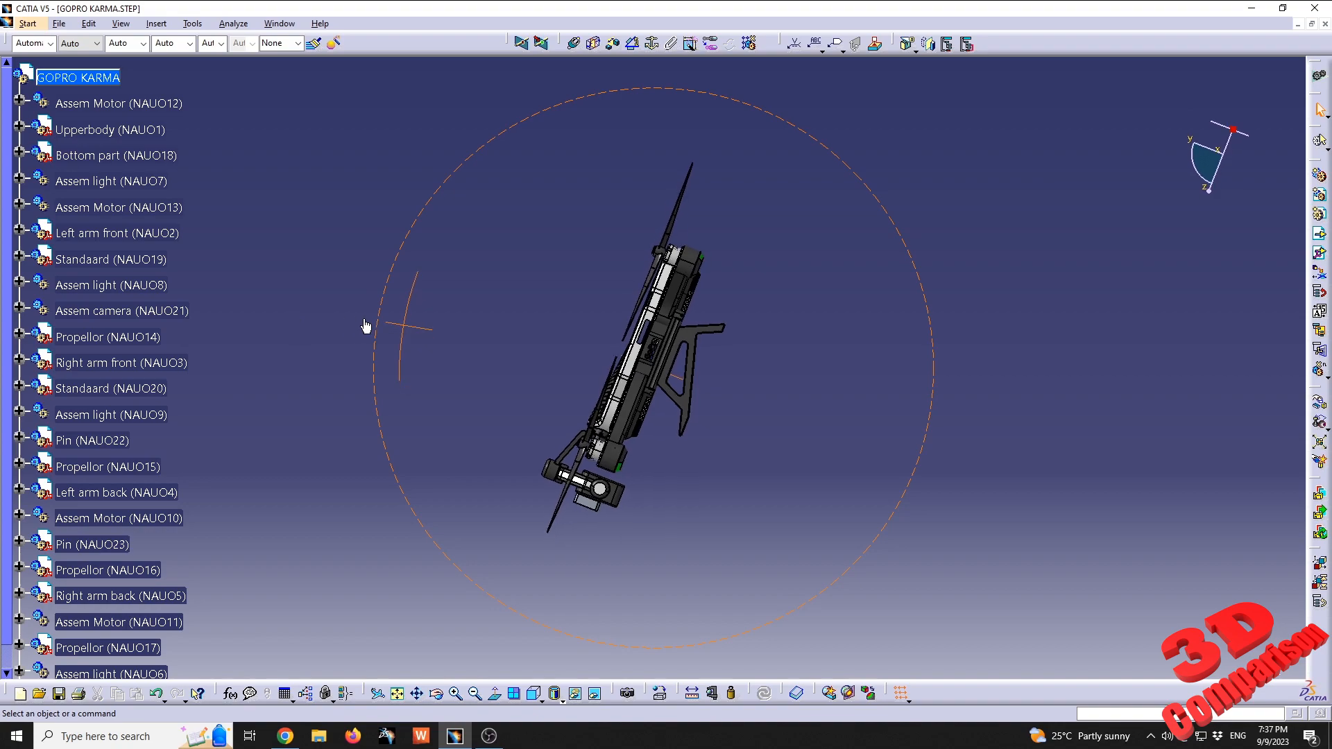
left_click_drag(365, 325, 694, 141)
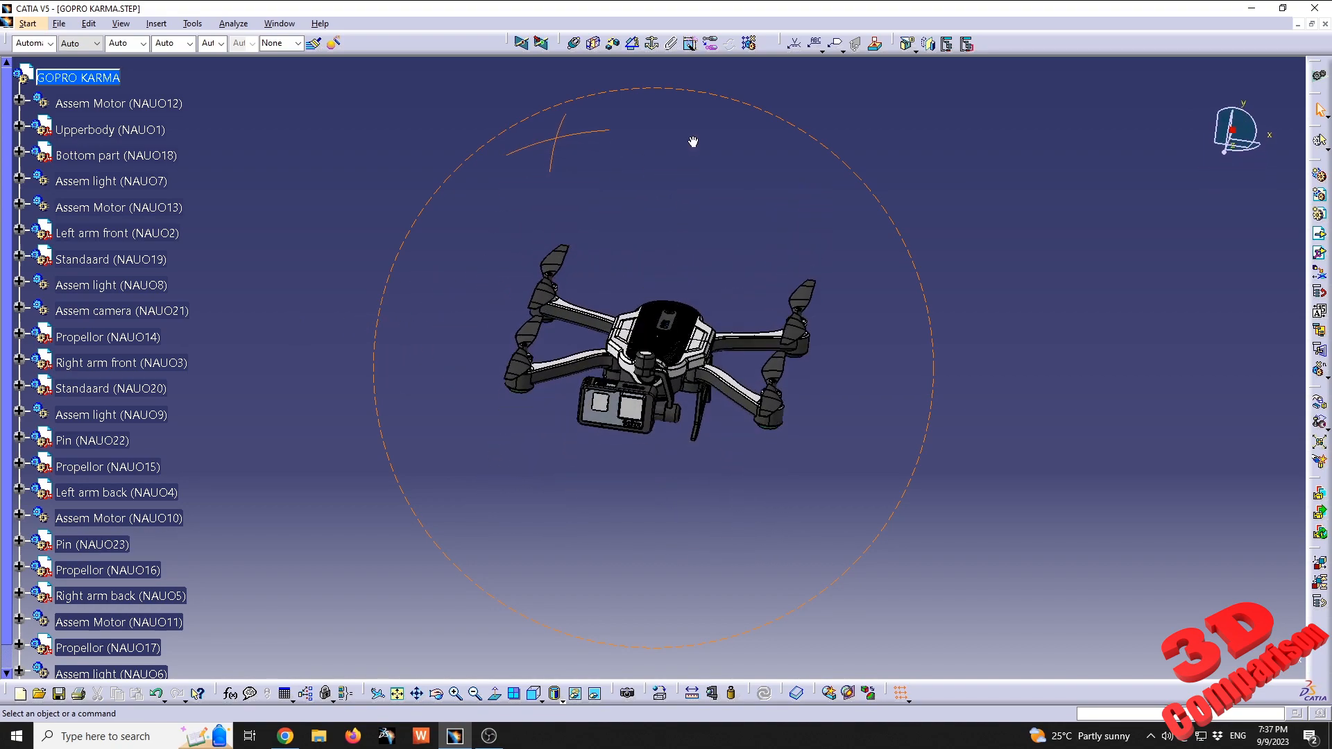
left_click_drag(693, 141, 616, 190)
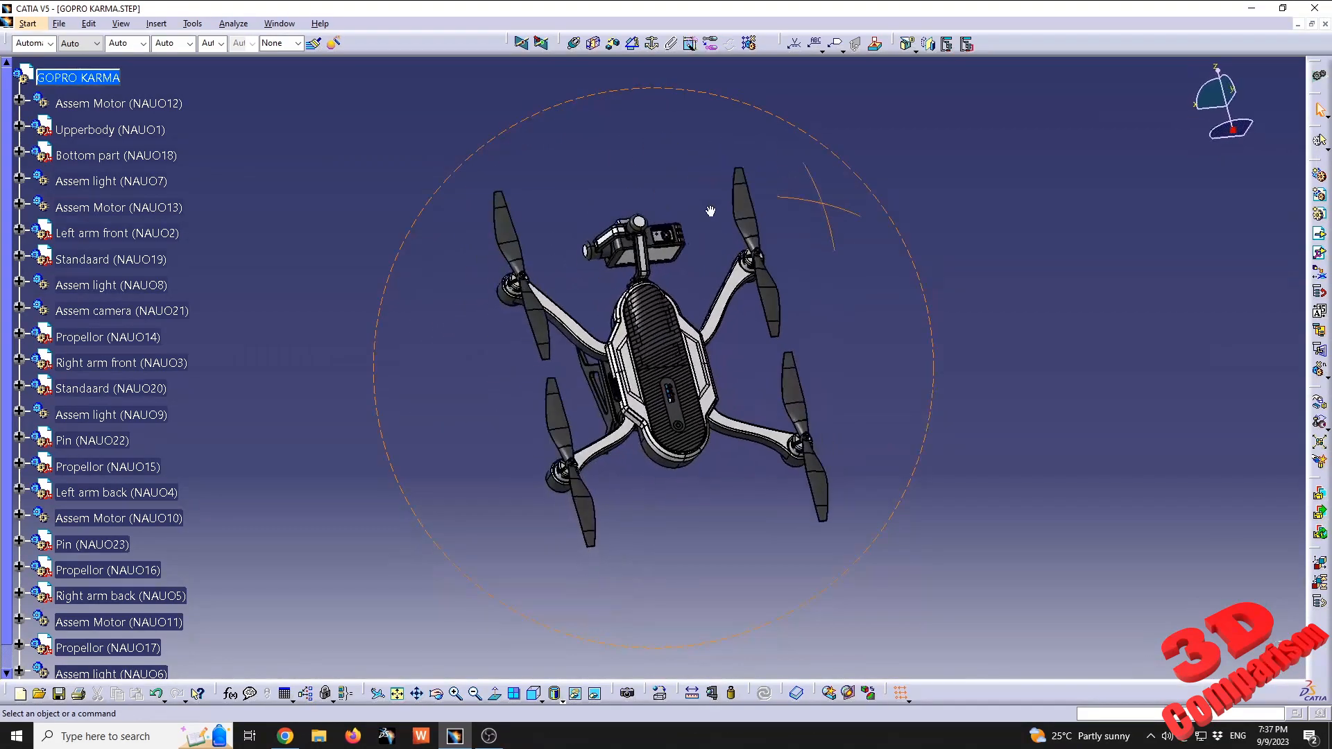
left_click_drag(710, 209, 550, 656)
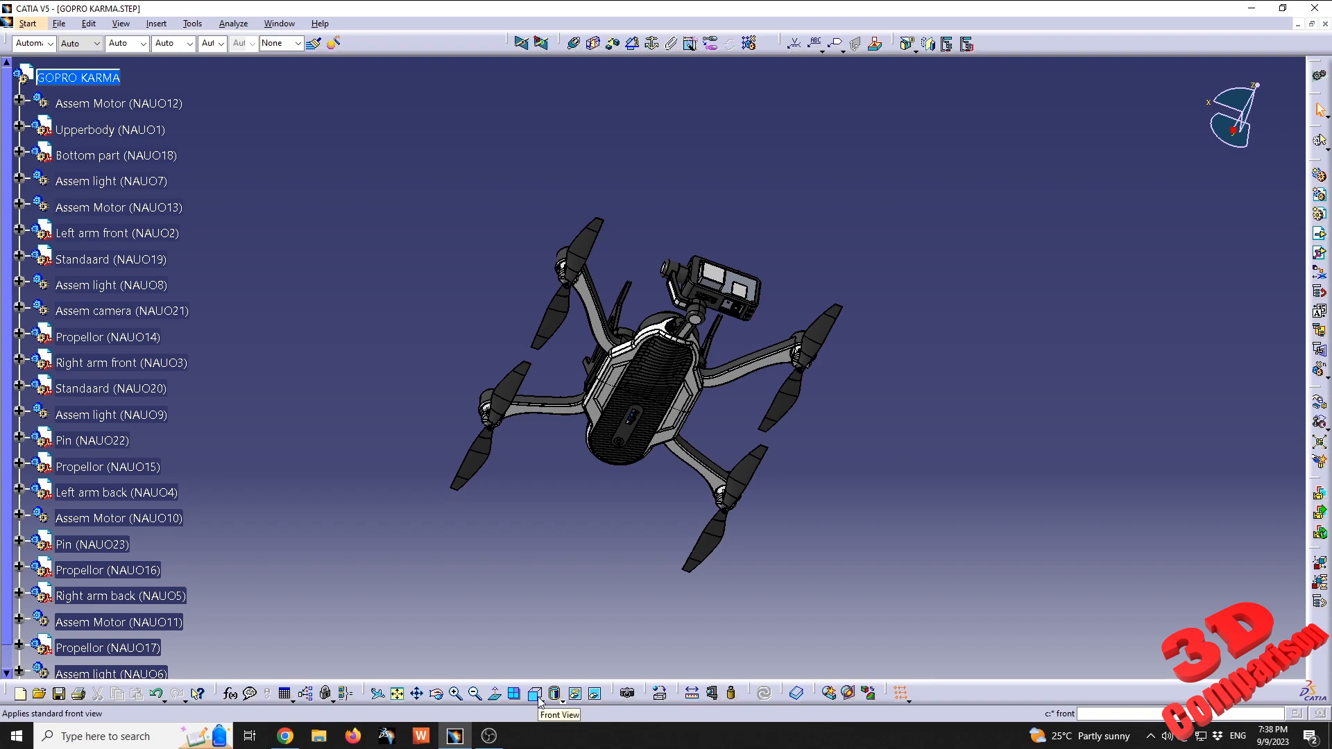
Snap the drone to the front view, then the bottom view, and return to the tutorial in Chrome.
left_click(551, 693)
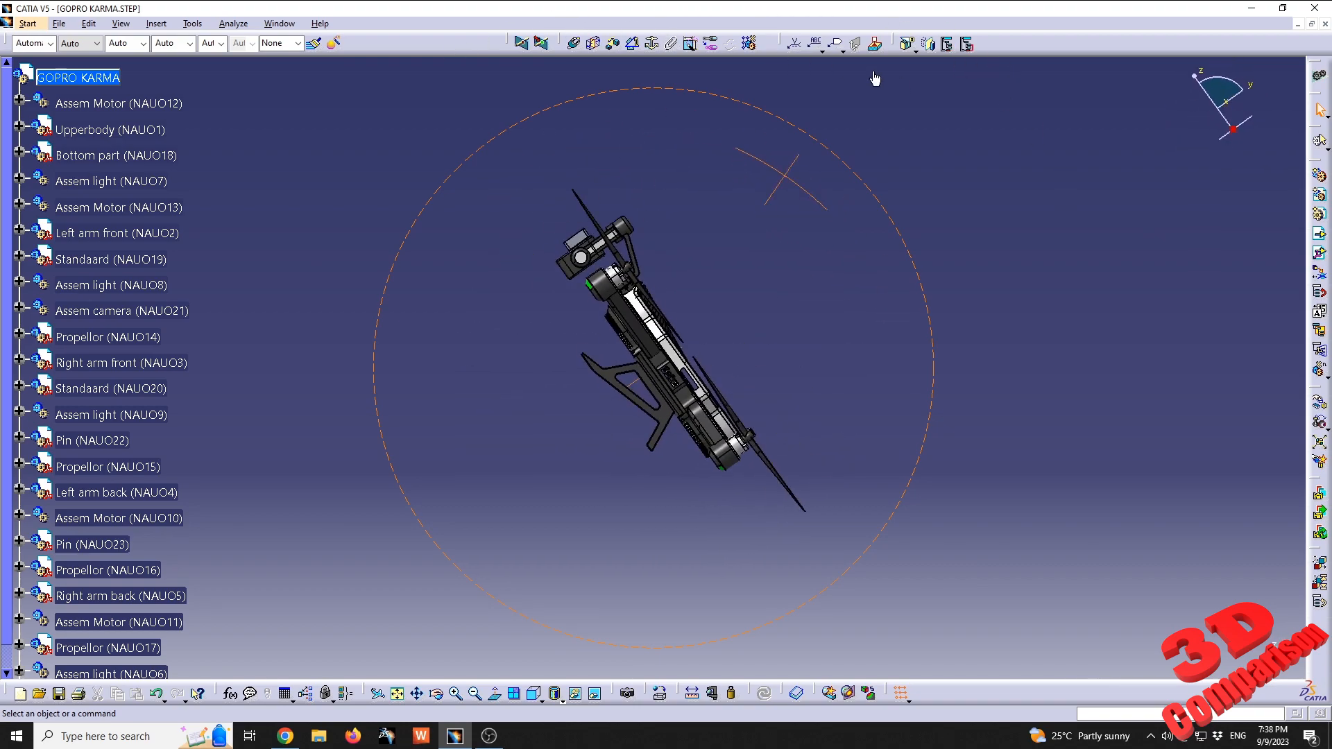
left_click_drag(875, 77, 1091, 240)
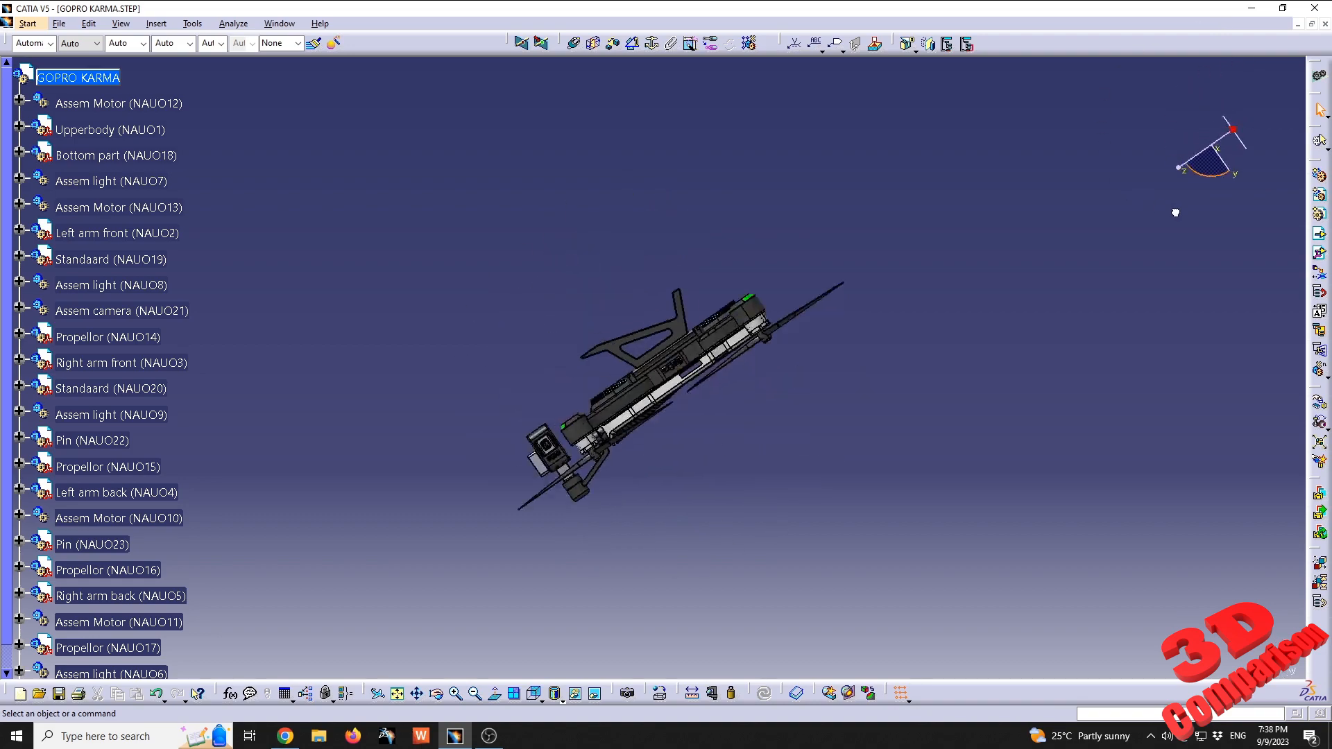
left_click(551, 689)
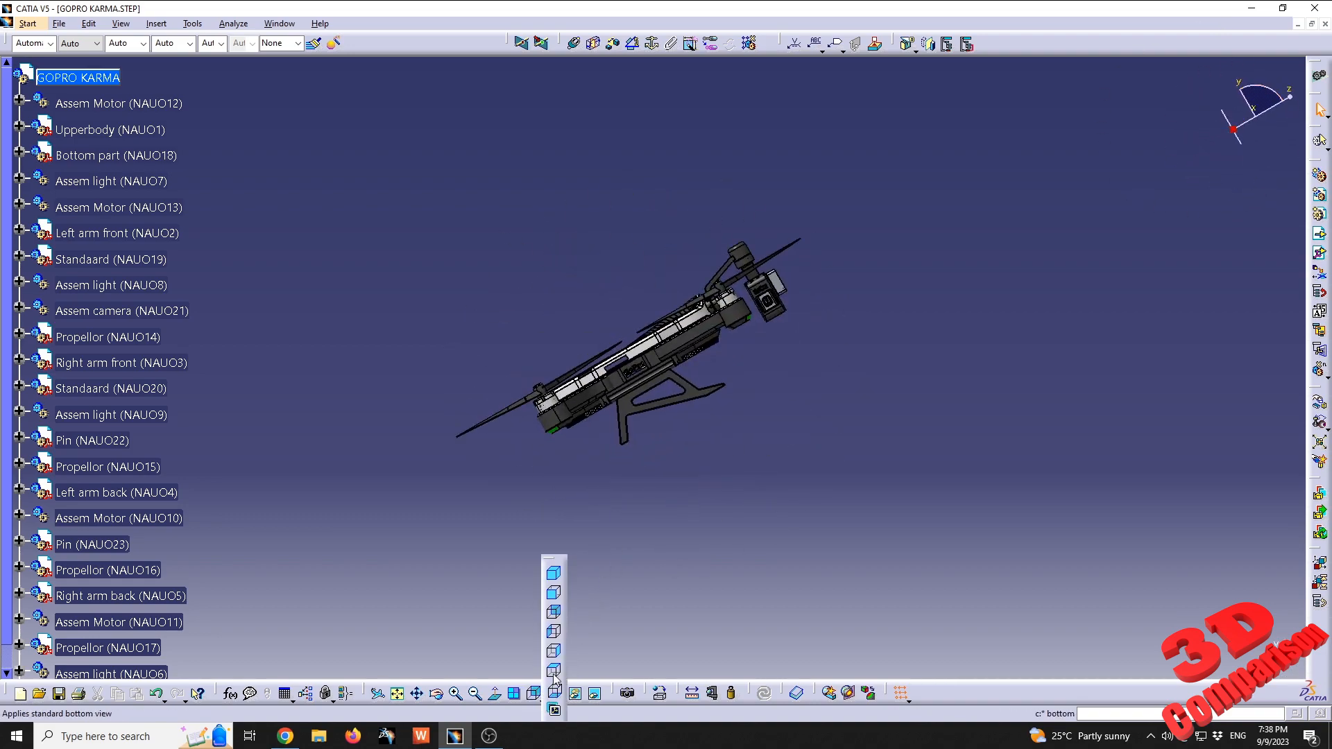
left_click(551, 688)
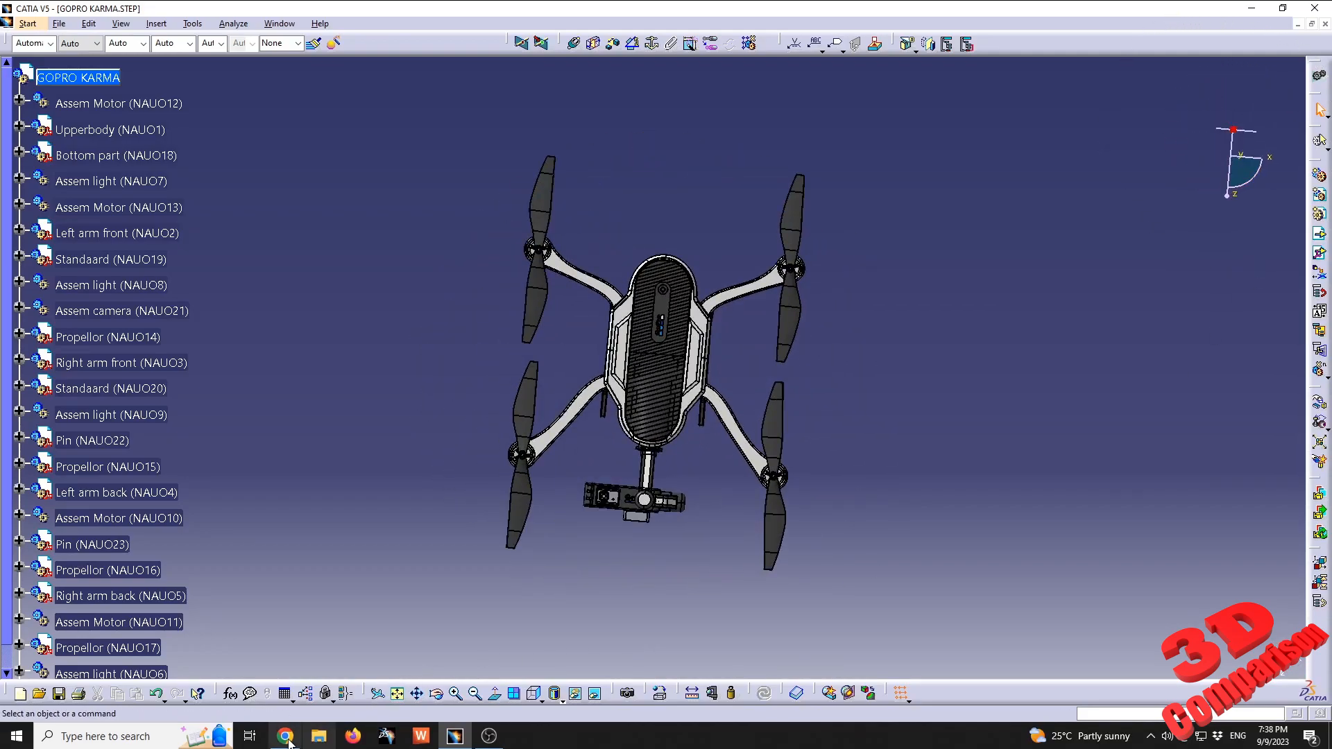
left_click(286, 736)
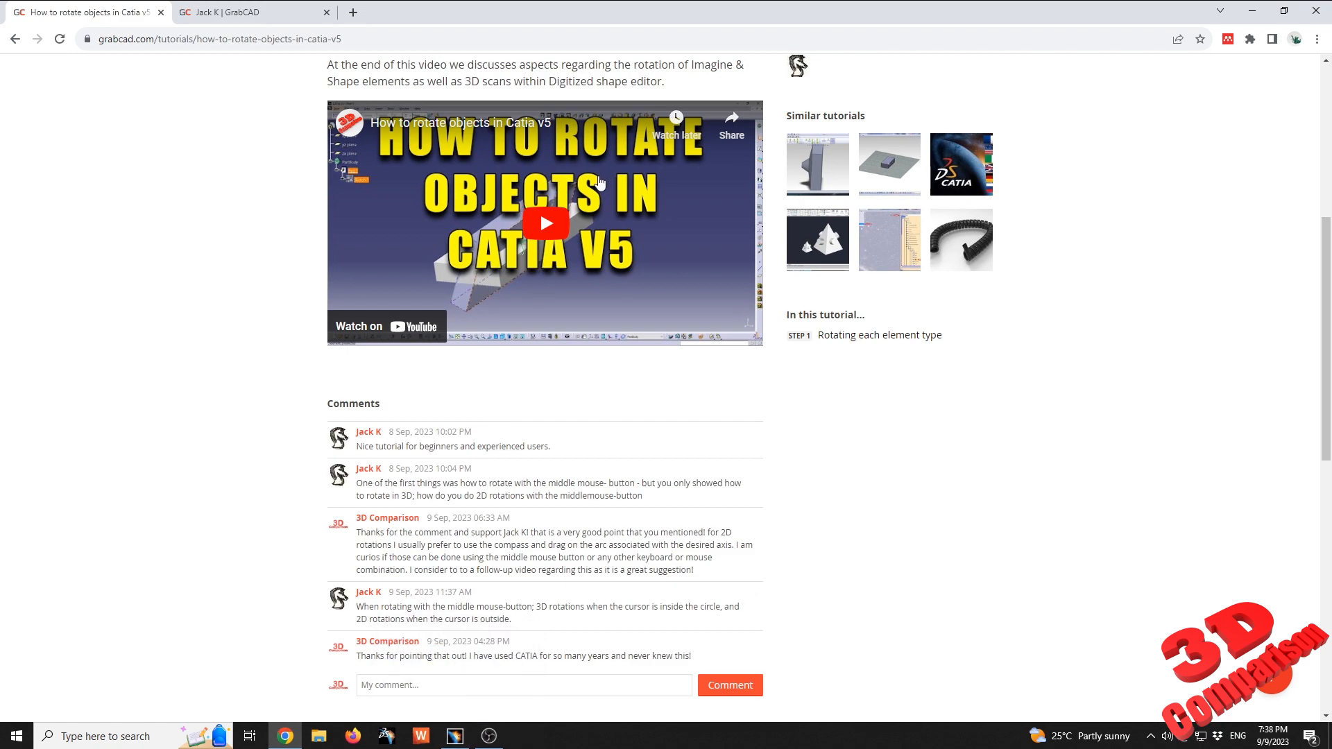
Return from the GrabCAD rotation comments to the CATIA V5 drone window.
left_click(453, 736)
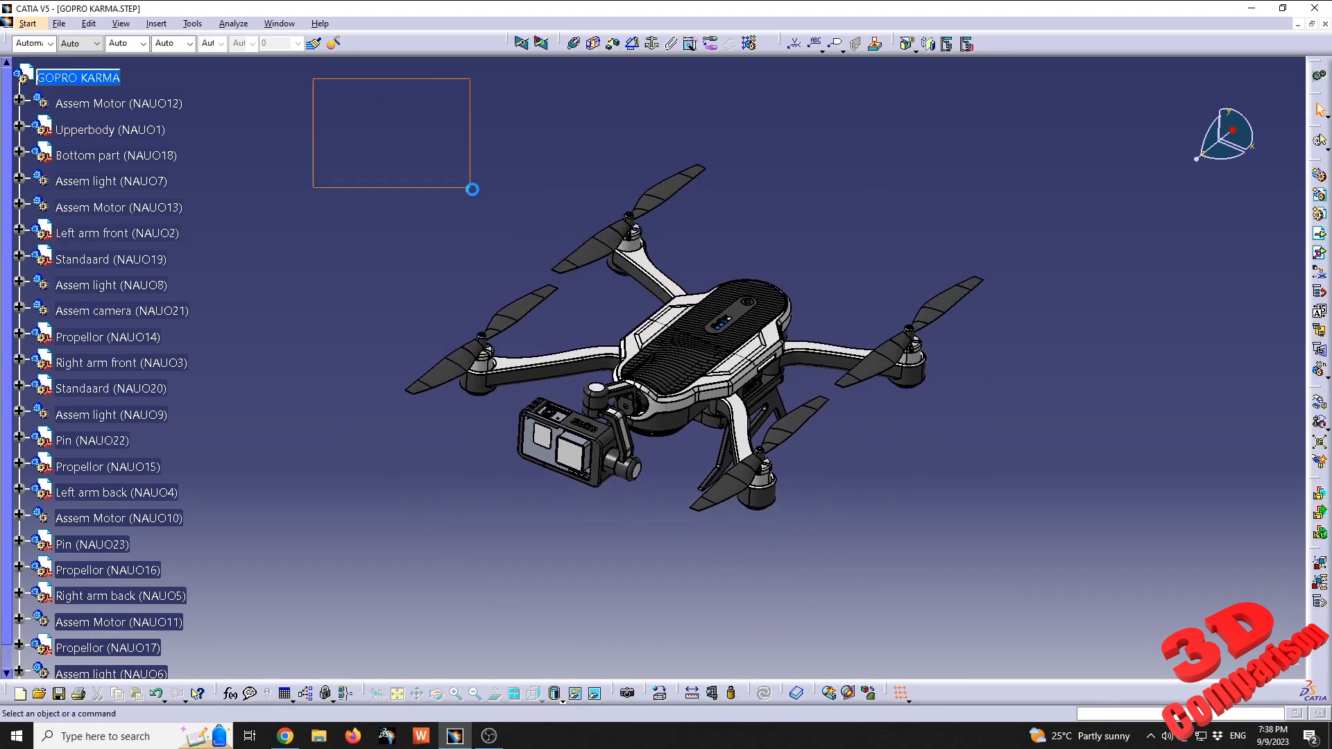
Select all 74 drone parts and bring up Parameters for Compass Manipulation from the compass menu.
left_click_drag(472, 188, 1112, 645)
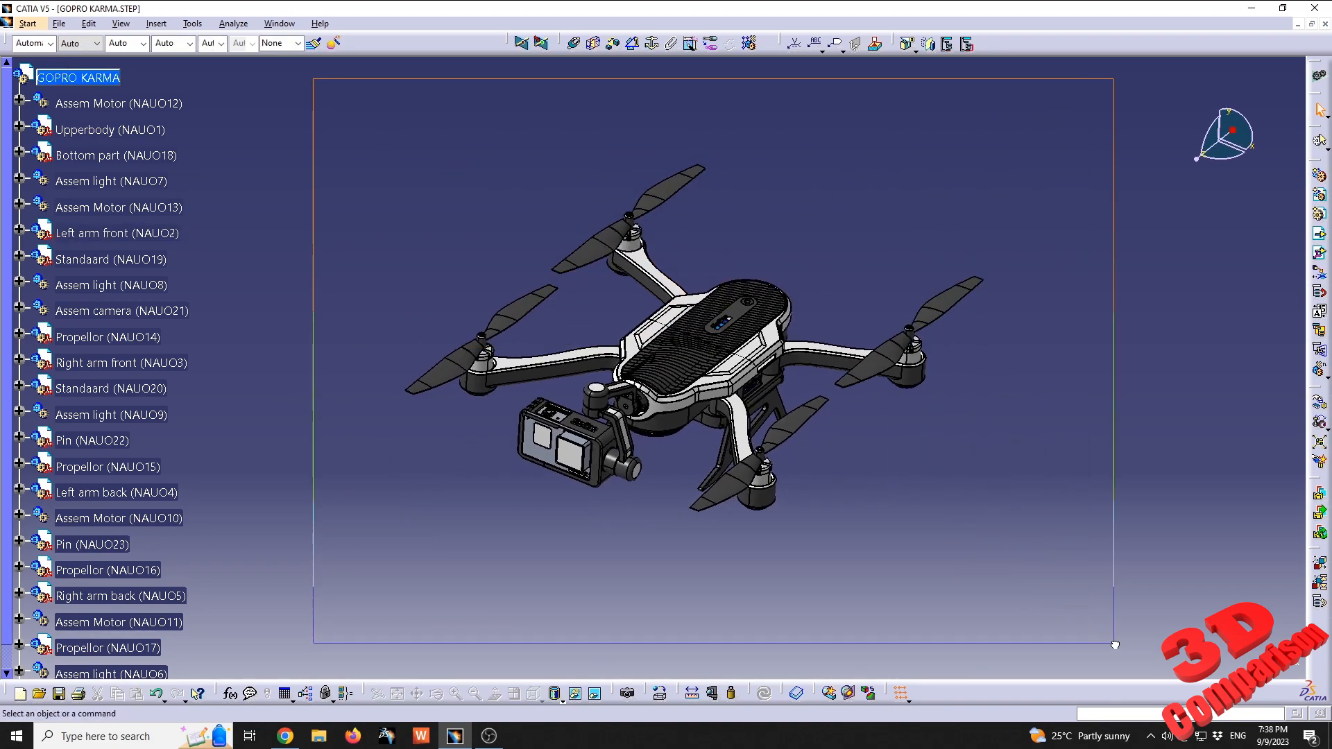
key("ctrl+a")
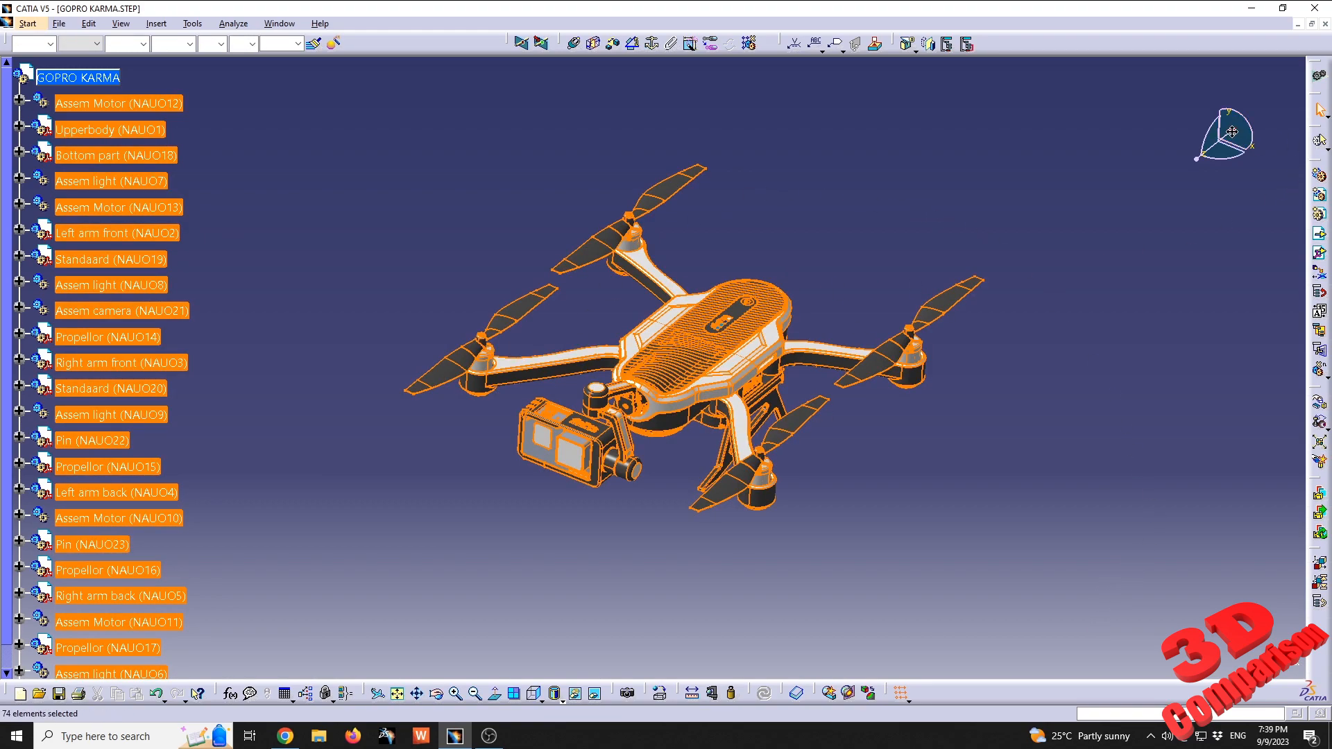
right_click(1221, 136)
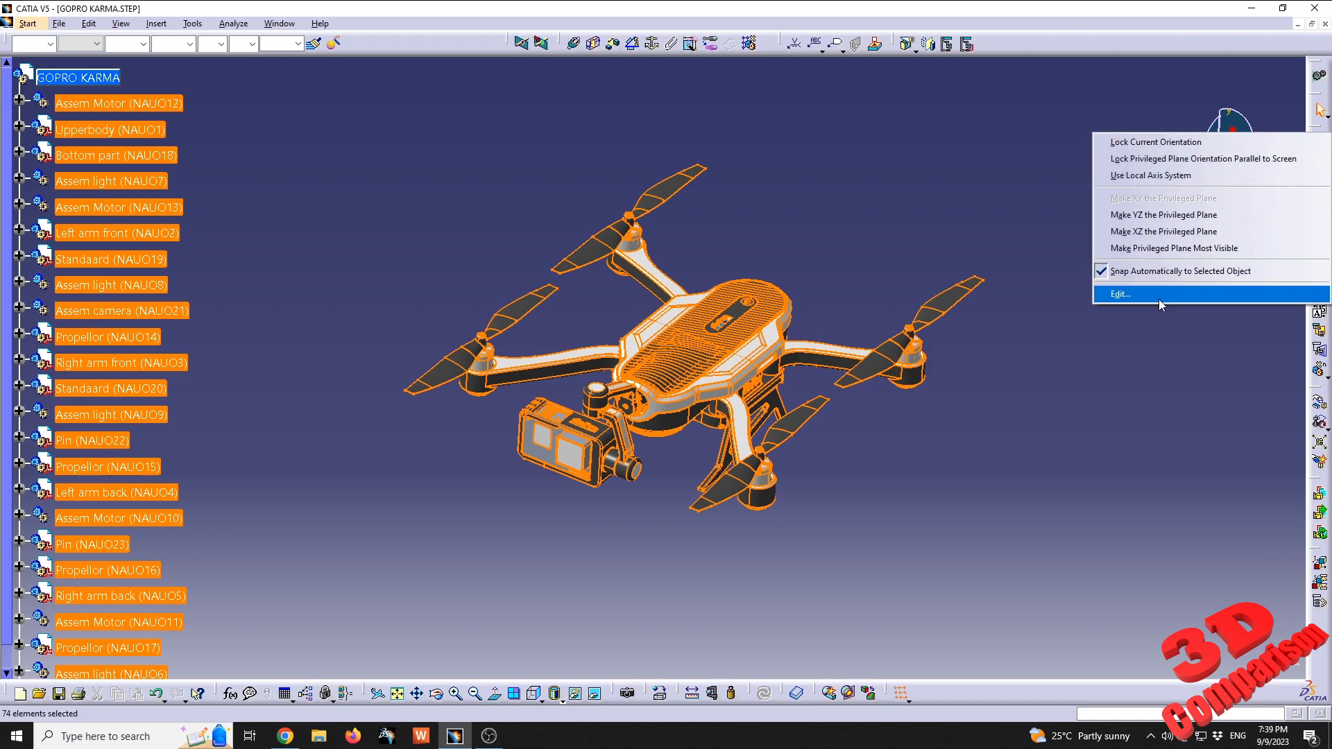
left_click(1119, 292)
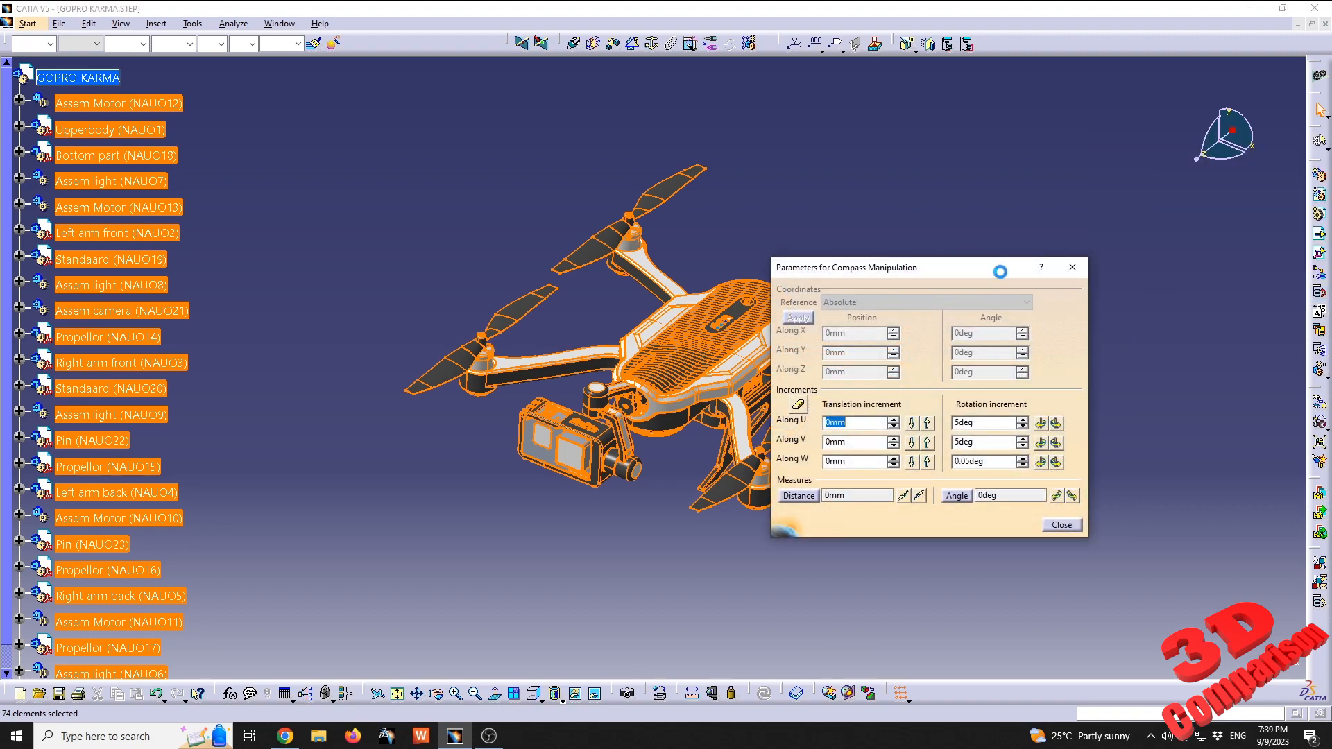
Set the compass rotation increment along W to 30deg and close the parameters dialog.
left_click_drag(844, 267, 952, 294)
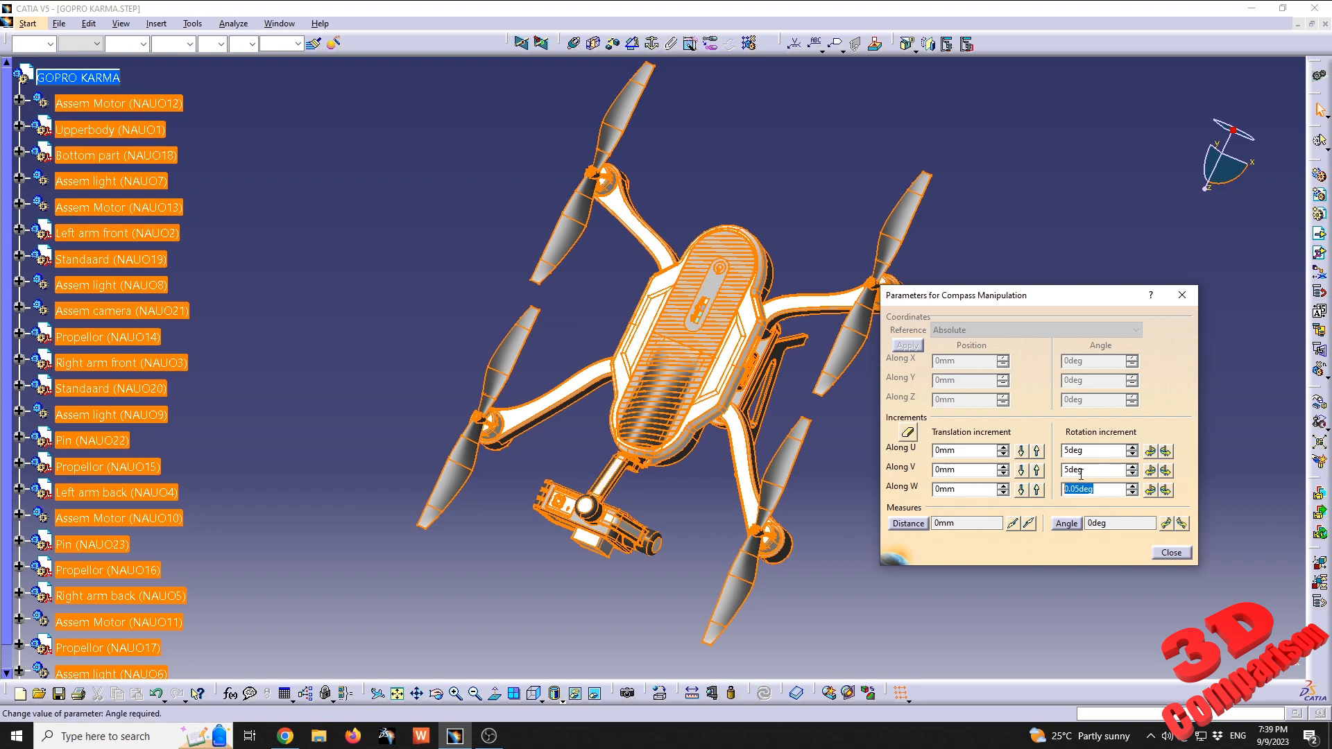
type("30")
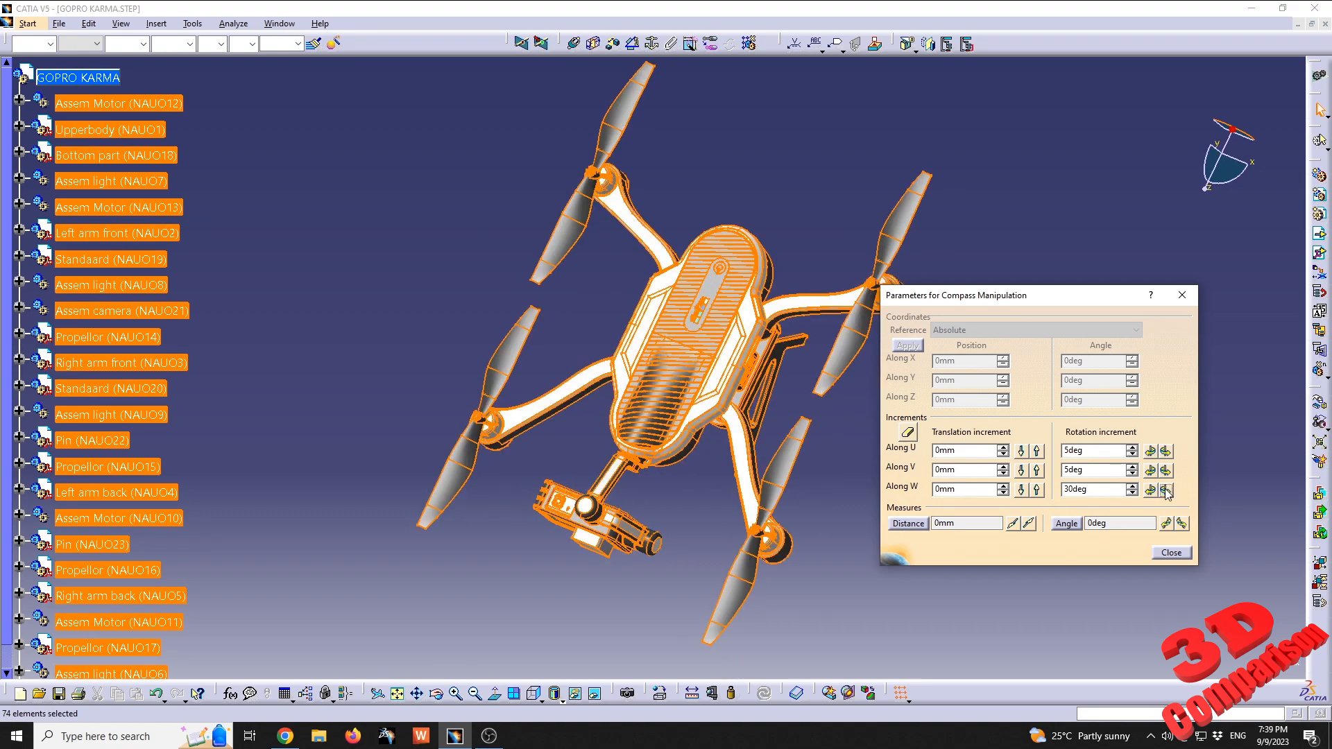
mouse_move(1180, 294)
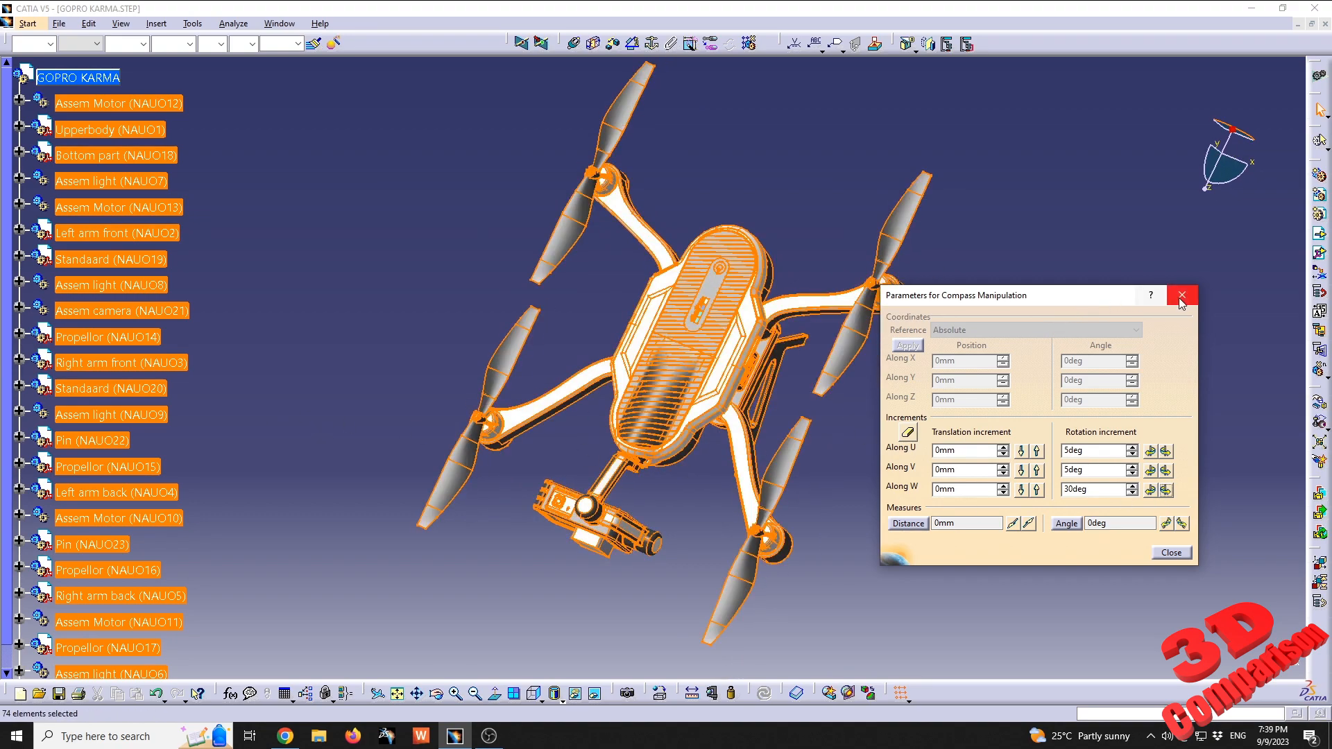
left_click(1182, 294)
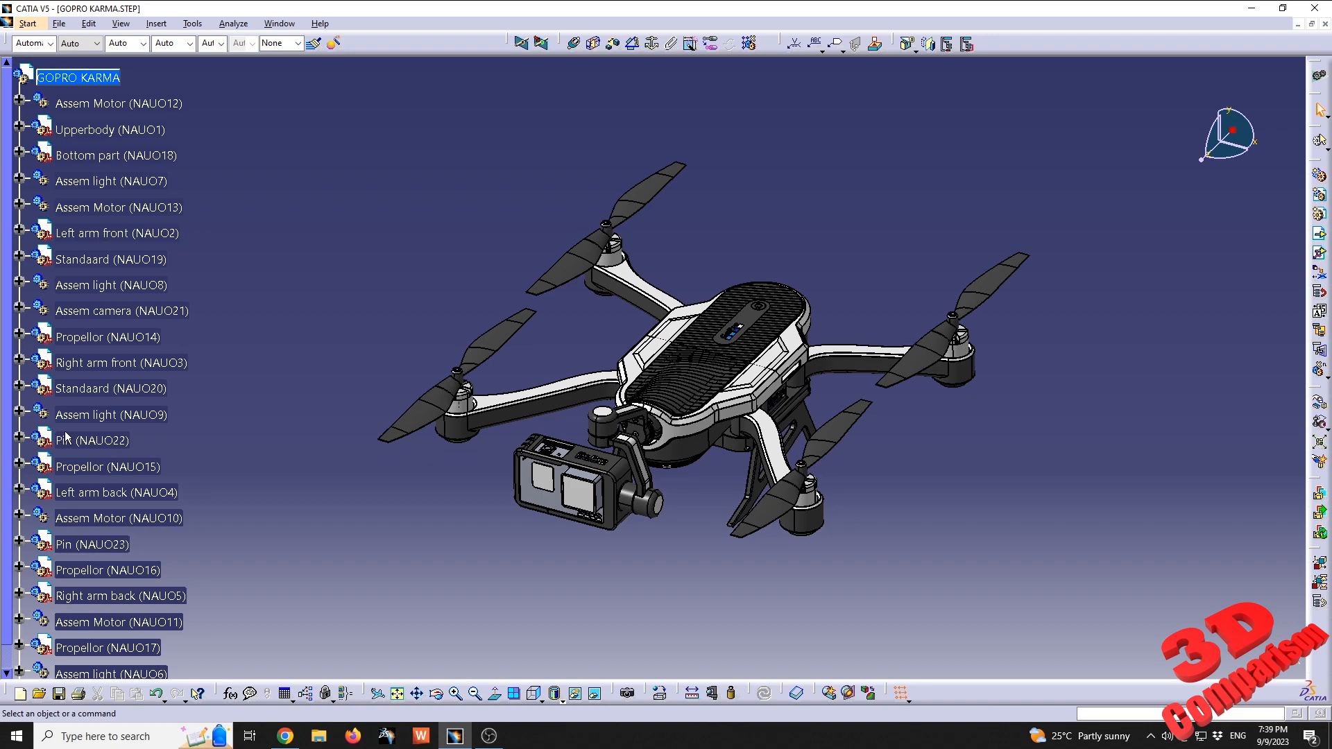
Move drone components apart with the compass and rotate Right arm front by one 30-degree step.
scroll("down", 3)
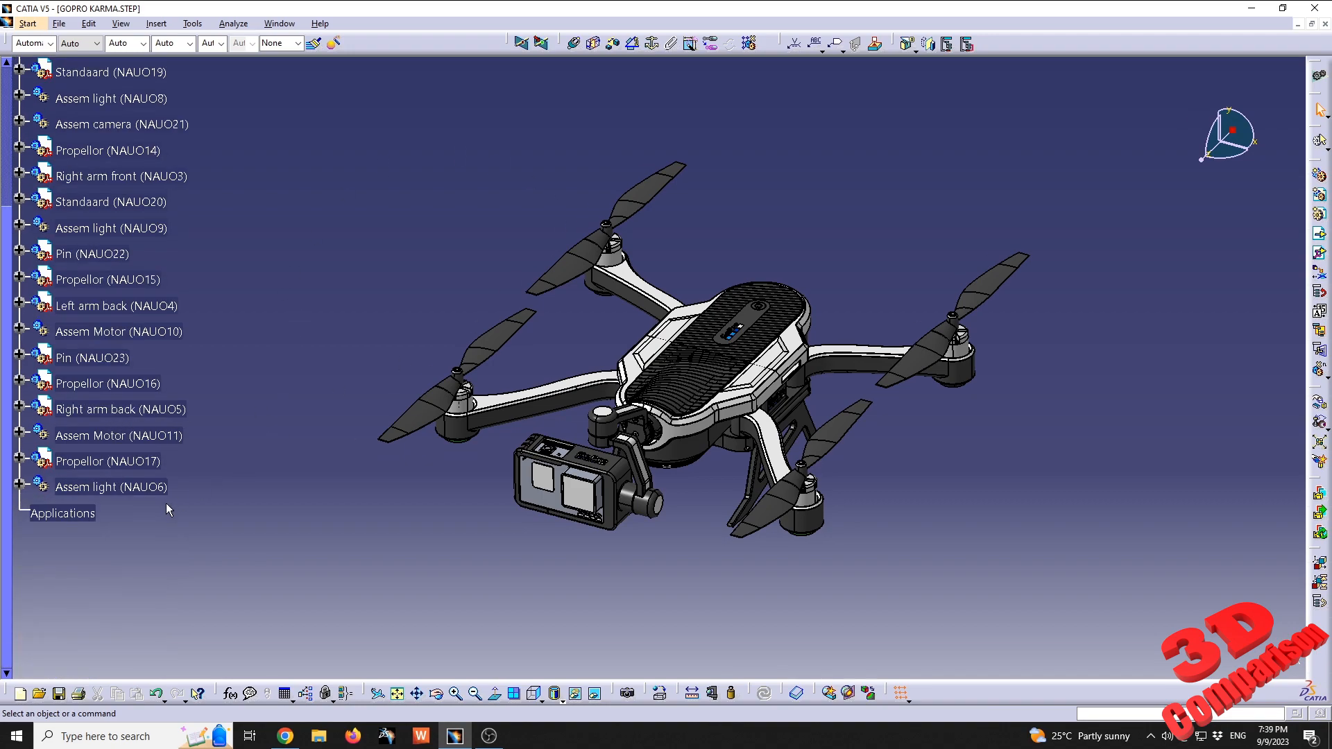
left_click(61, 513)
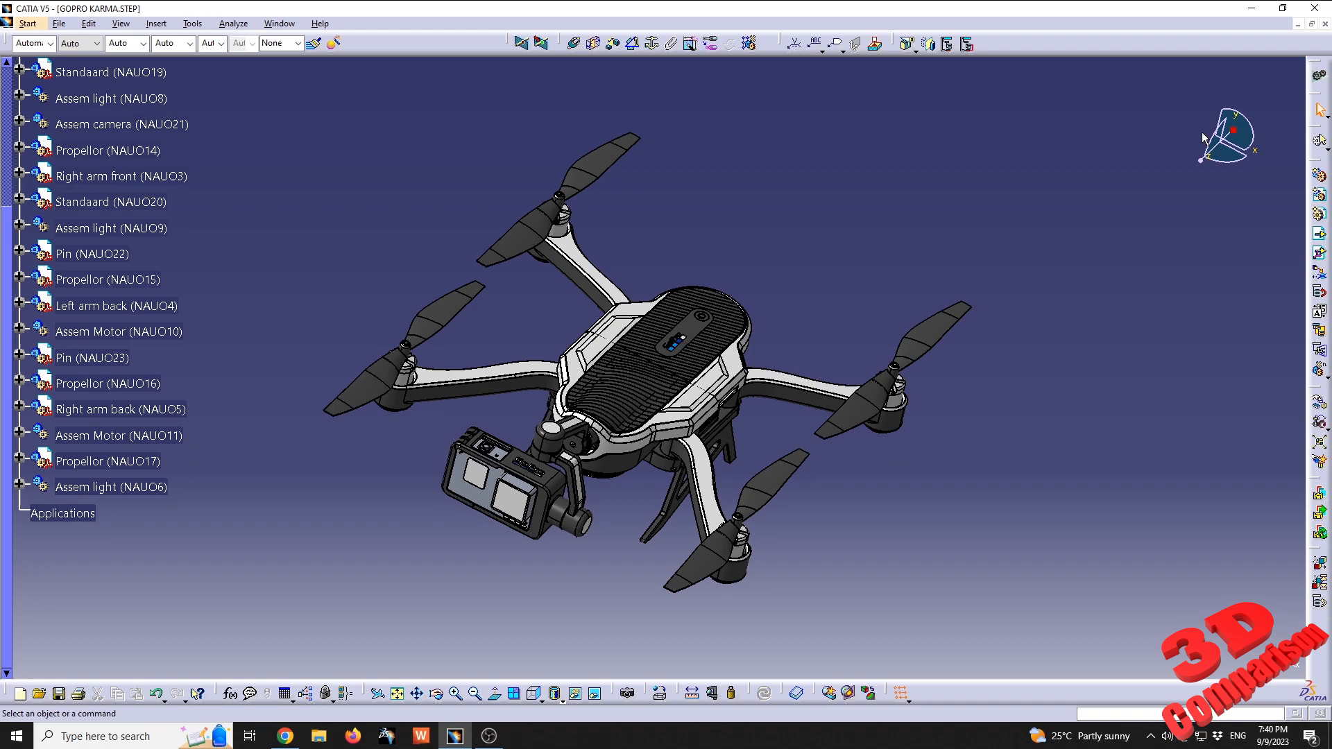
right_click(1228, 139)
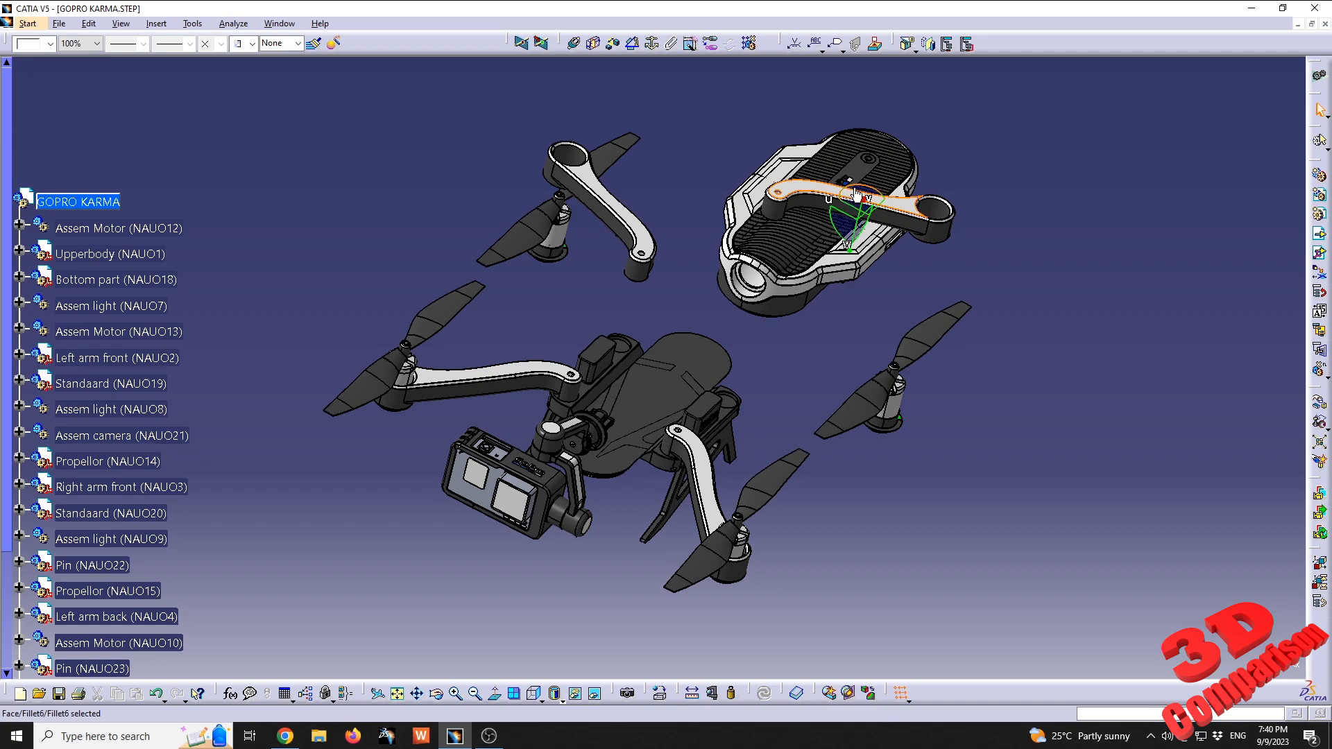
left_click(120, 487)
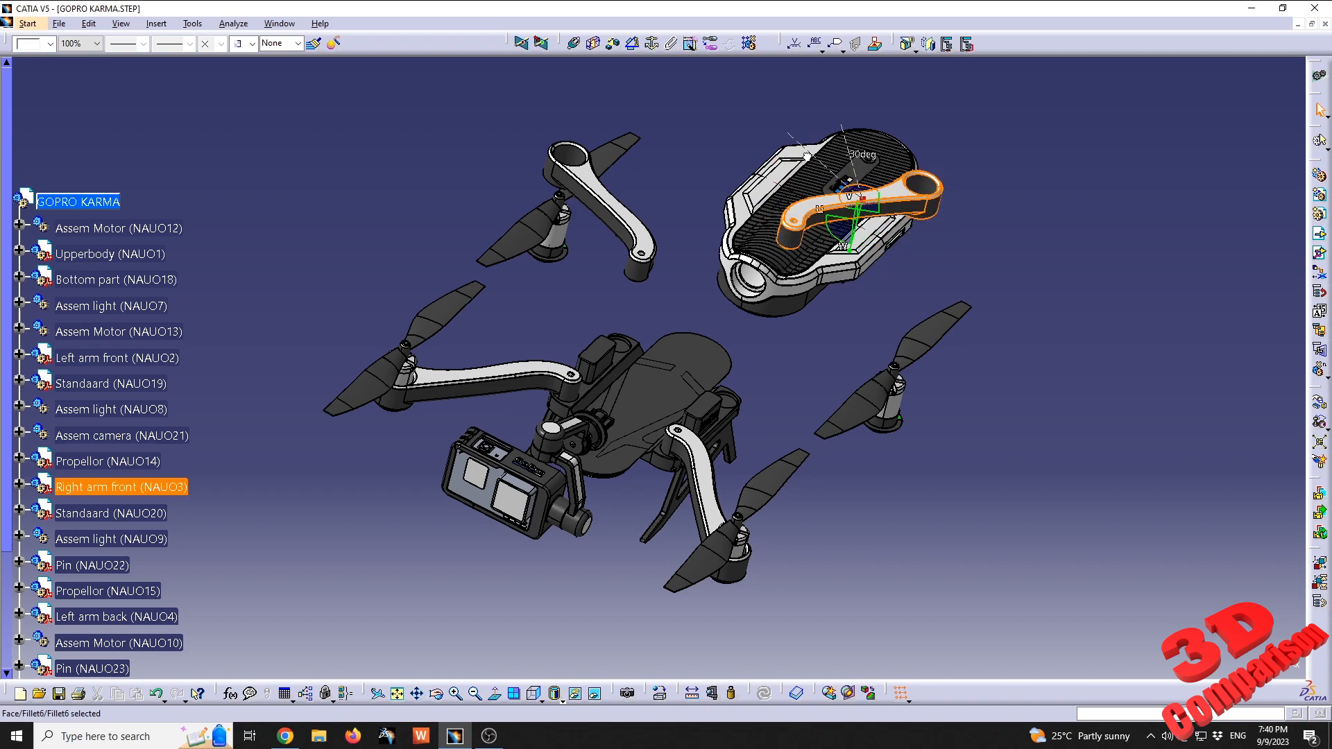